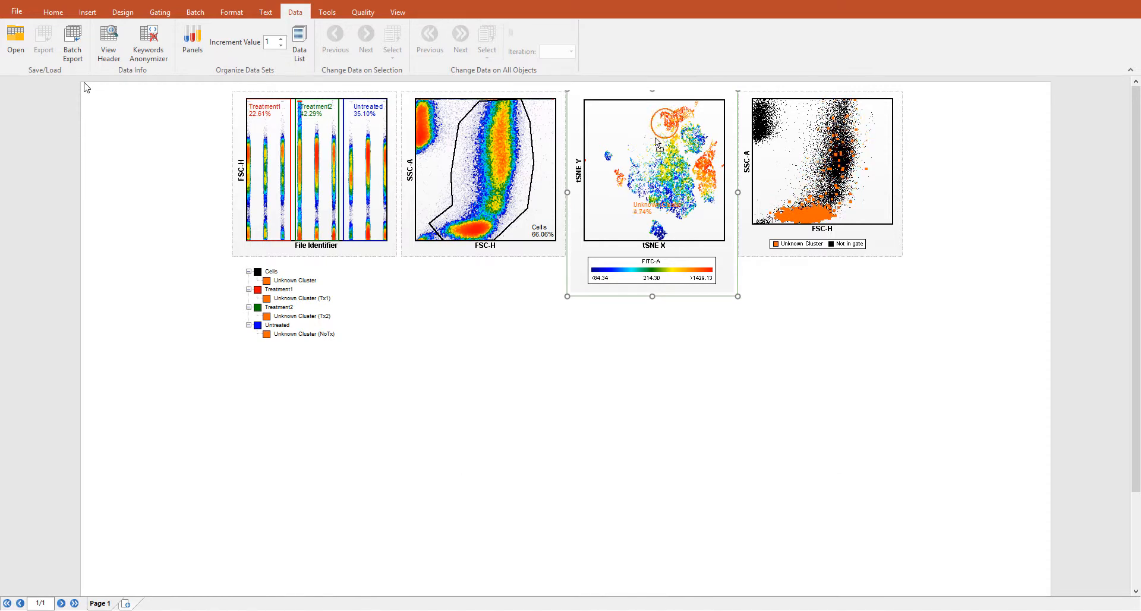
- Start on a blank layout and show the Data List for loading files
{"action": "left_click_drag", "start_coordinate": [655, 120], "coordinate": [658, 229]}
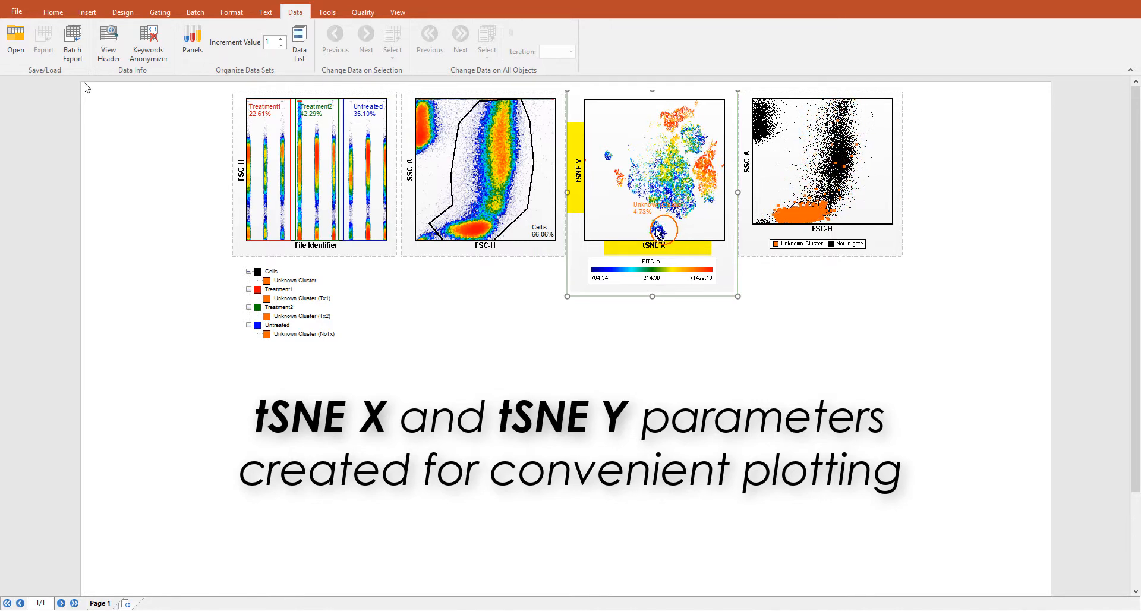
{"action": "left_click", "coordinate": [299, 42]}
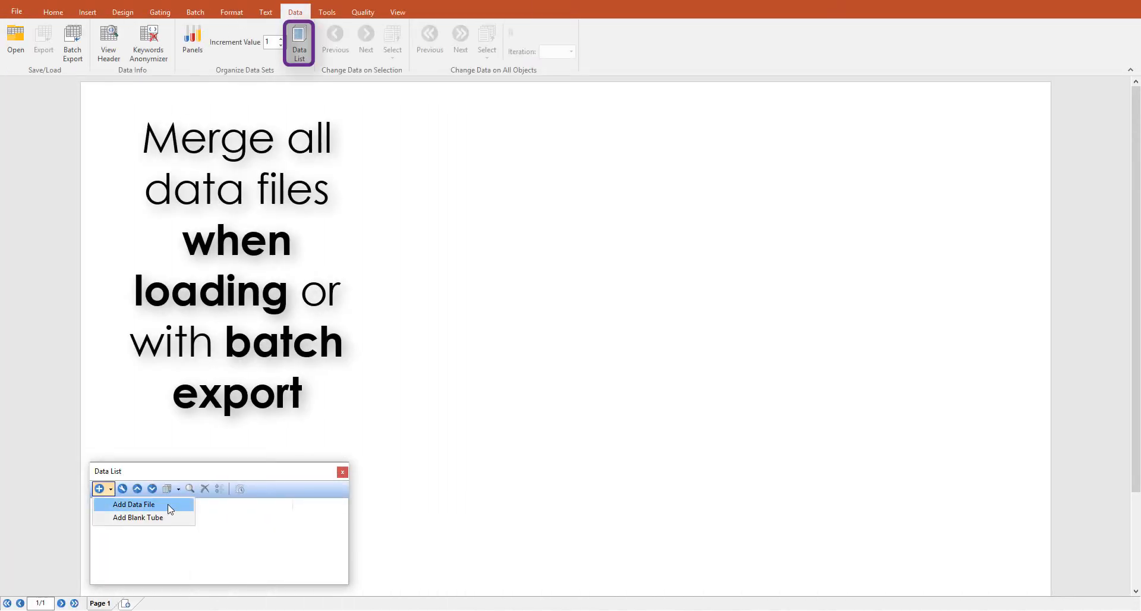
- Add all nine Day 0/5/10 replicate files merged into one FCS data set
{"action": "left_click", "coordinate": [133, 504]}
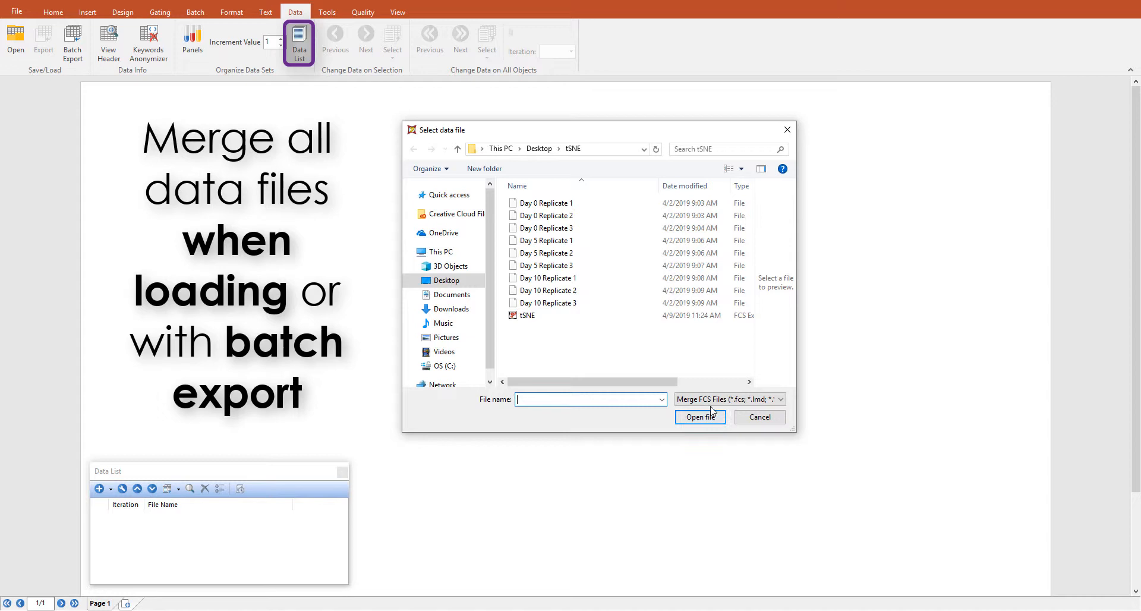
{"action": "left_click", "coordinate": [779, 398]}
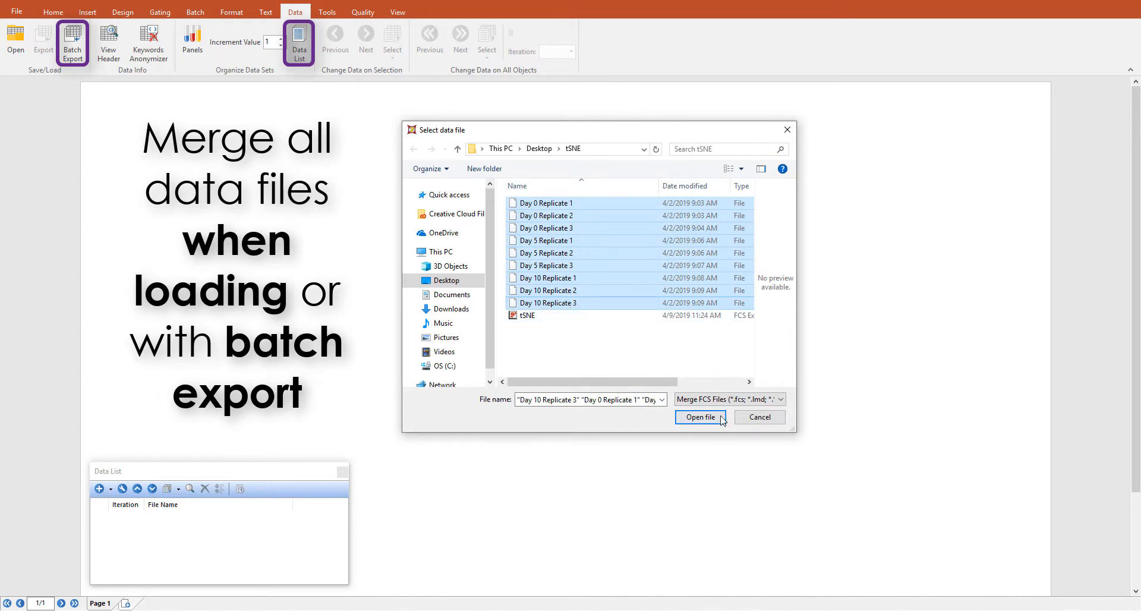
{"action": "left_click", "coordinate": [700, 416]}
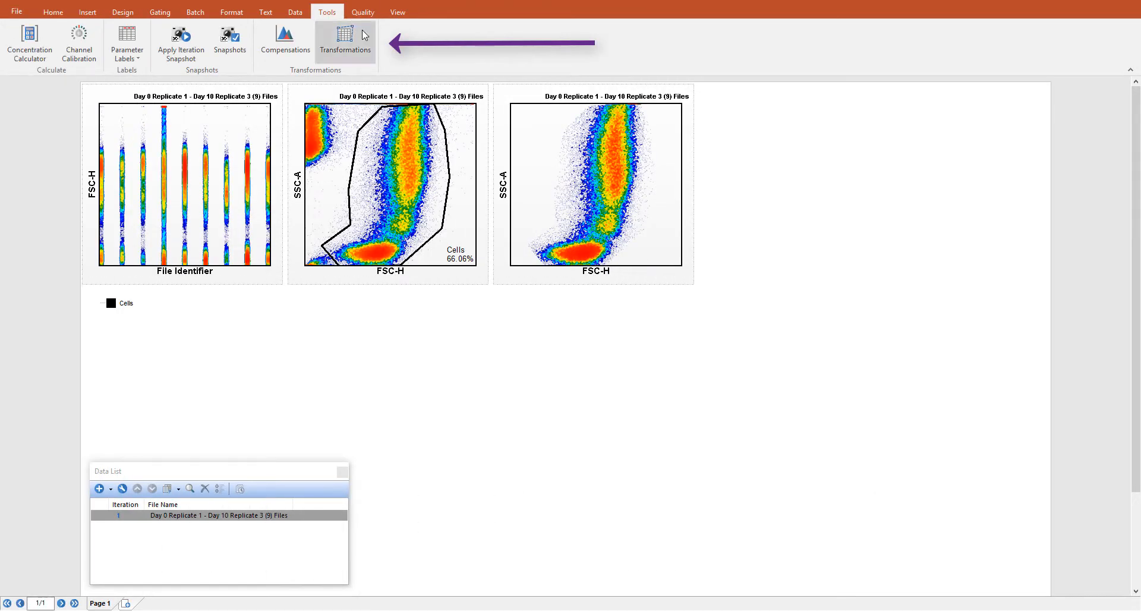
- Add a tSNE transformation from Tools > Transformations for the merged data
{"action": "left_click", "coordinate": [345, 40]}
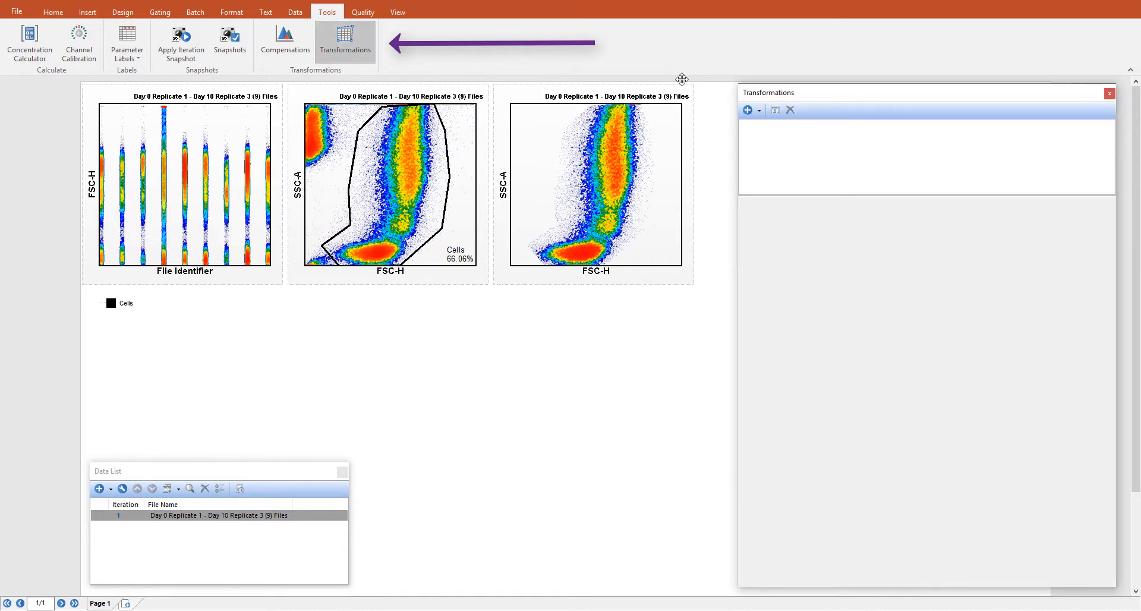
{"action": "left_click", "coordinate": [743, 111]}
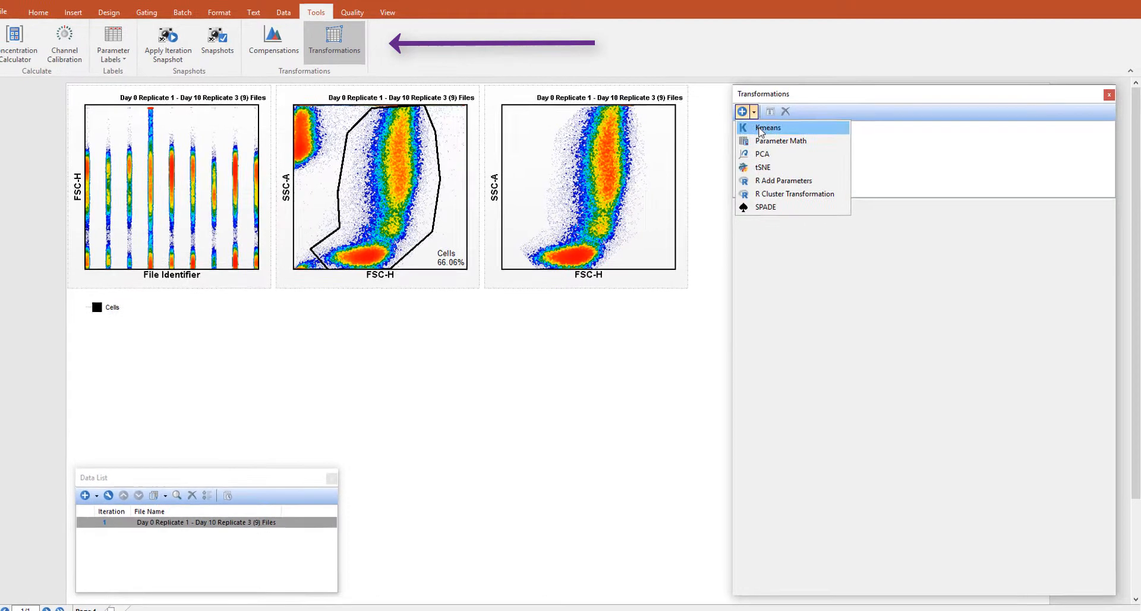
{"action": "left_click", "coordinate": [762, 166]}
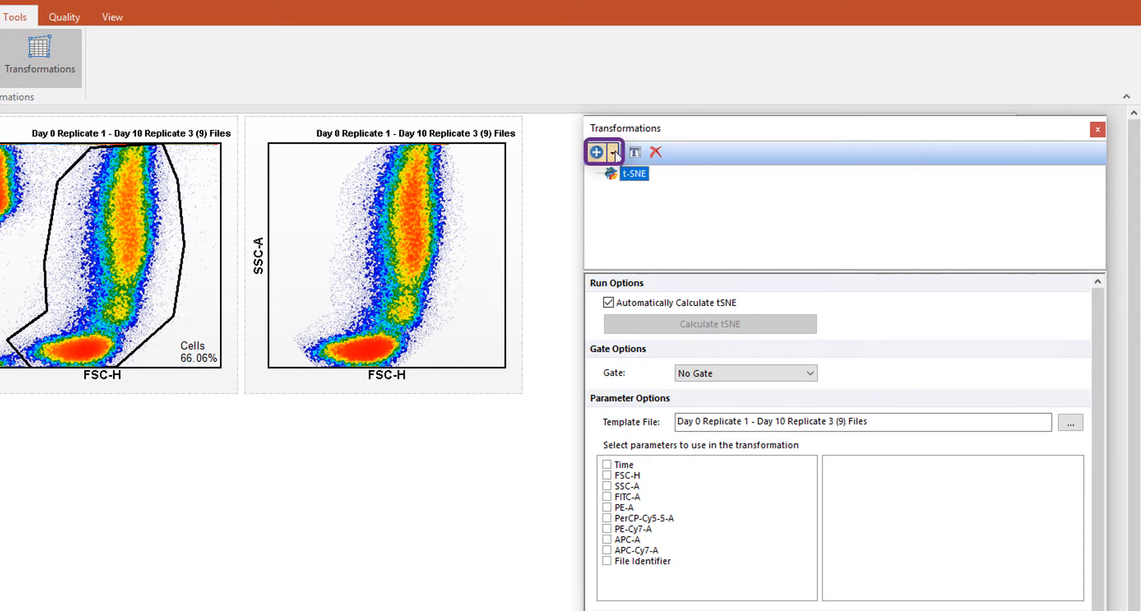
{"action": "left_click", "coordinate": [596, 152]}
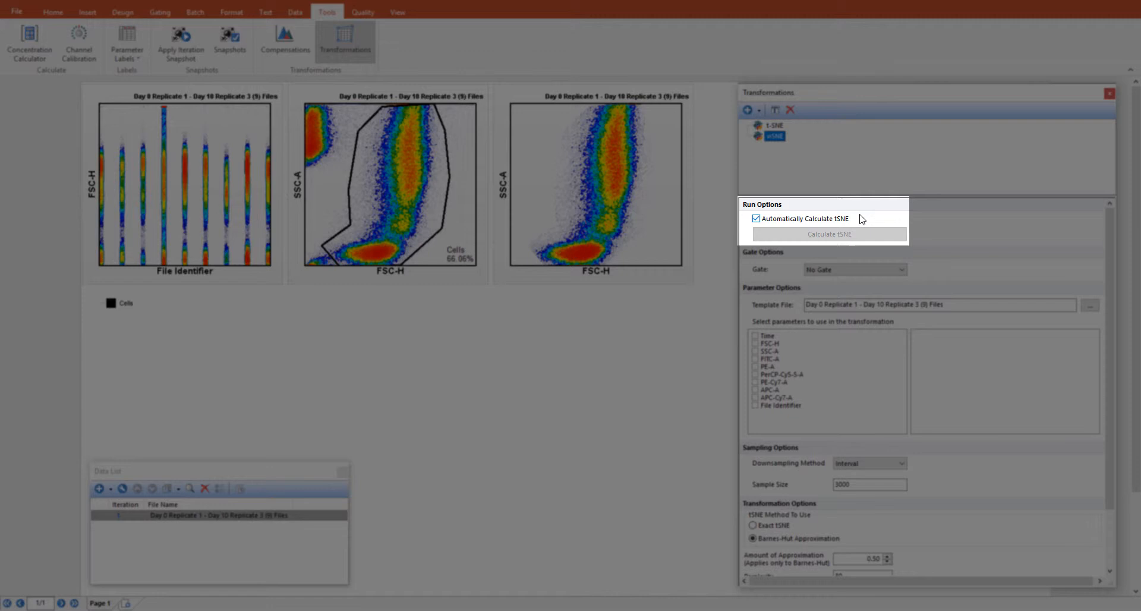
- Disable automatic calculation, gate the tSNE on Cells with FITC-A through APC-Cy7-A, keep interval downsampling
{"action": "left_click", "coordinate": [755, 218]}
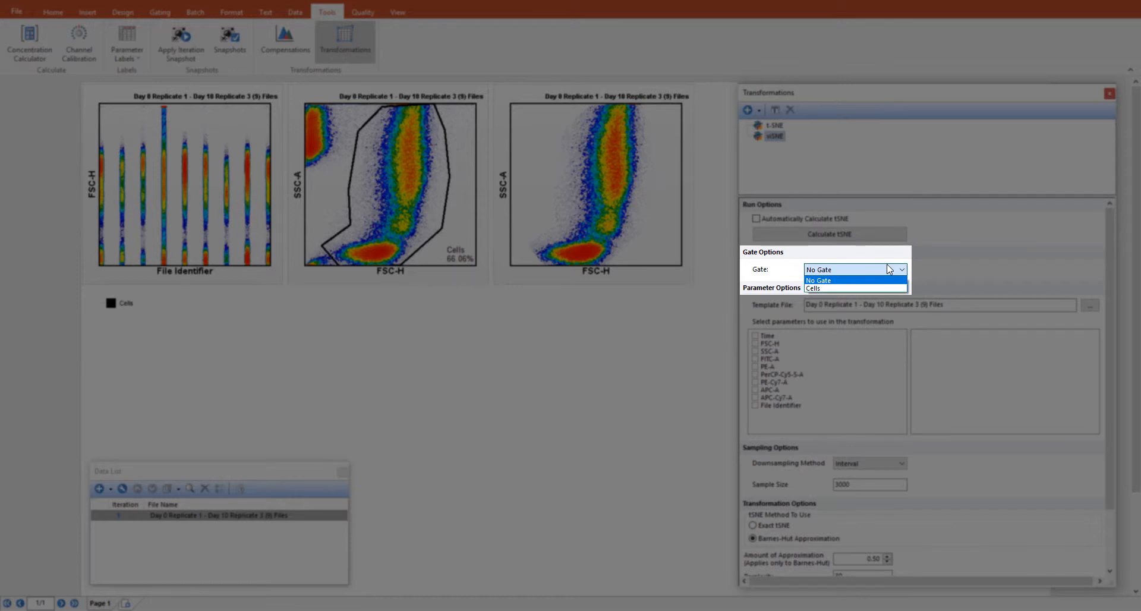
{"action": "left_click", "coordinate": [813, 288]}
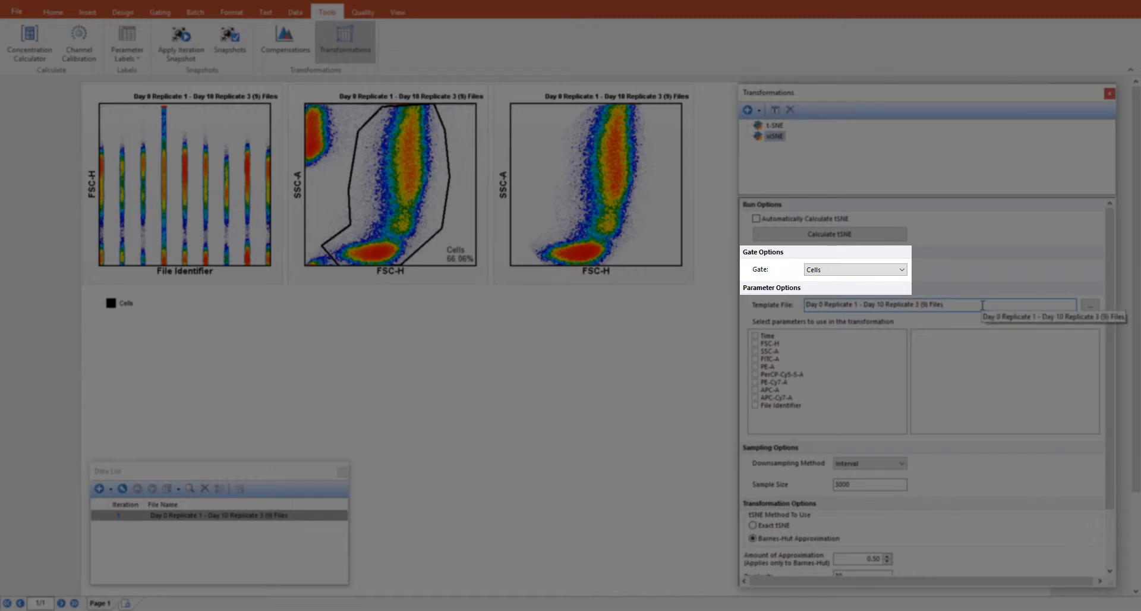
{"action": "right_click", "coordinate": [770, 343]}
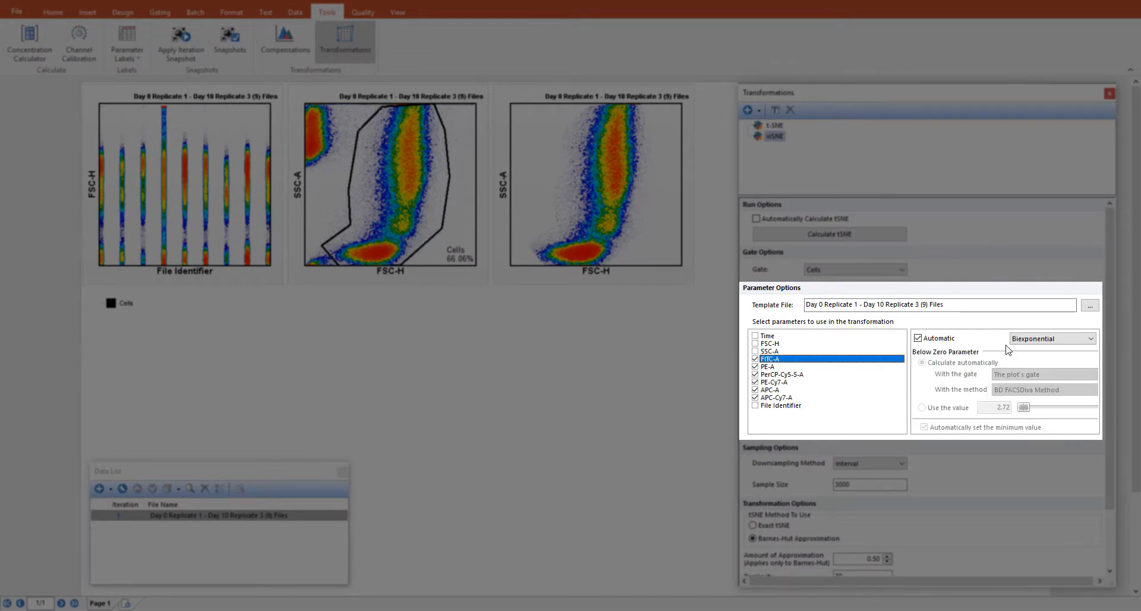
{"action": "left_click", "coordinate": [1083, 338]}
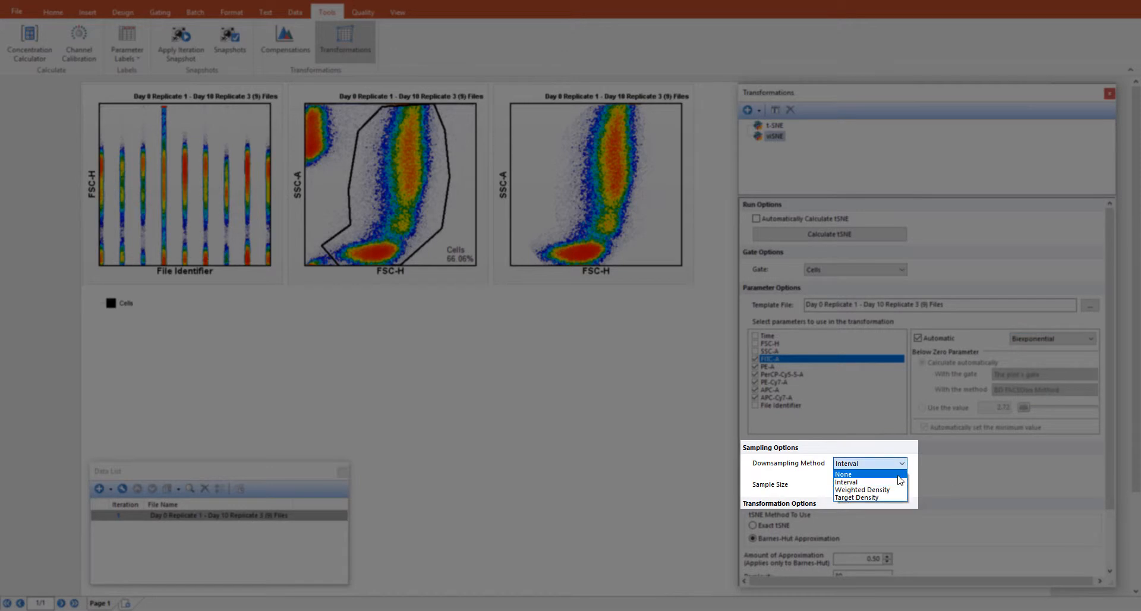
{"action": "left_click", "coordinate": [846, 482]}
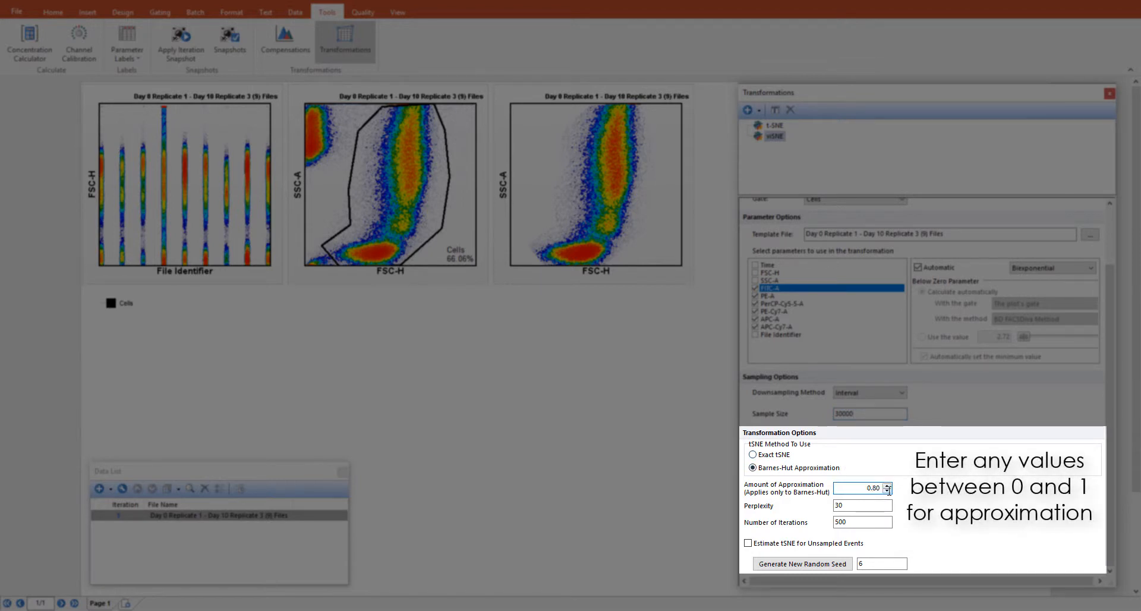
- Set perplexity 20 and 2500 iterations, then generate a new random seed for the tSNE
{"action": "left_click", "coordinate": [862, 506]}
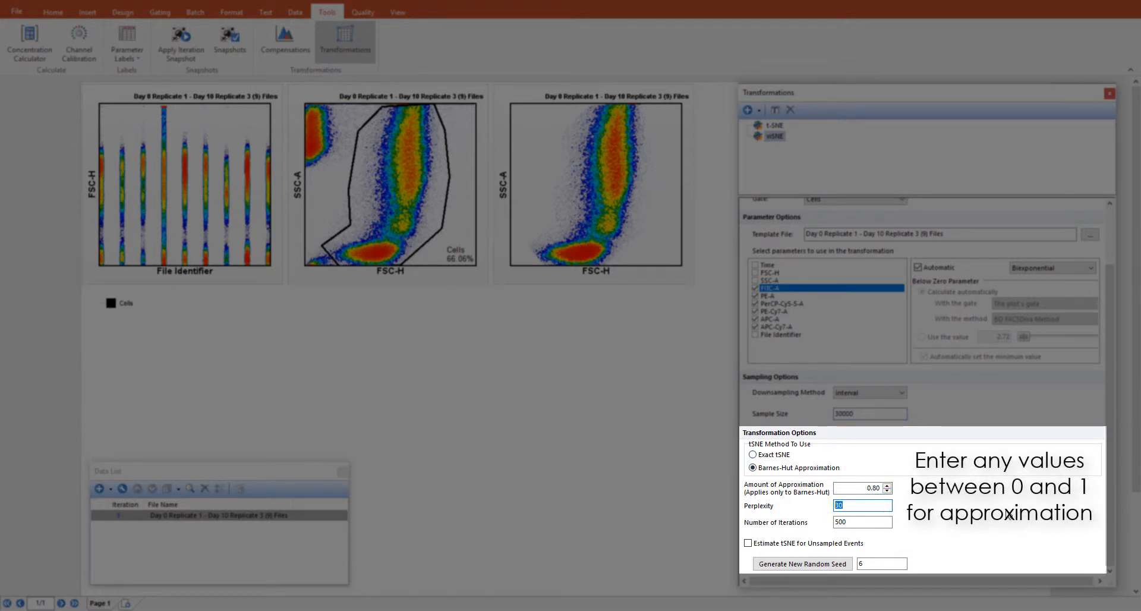
{"action": "type", "text": "20"}
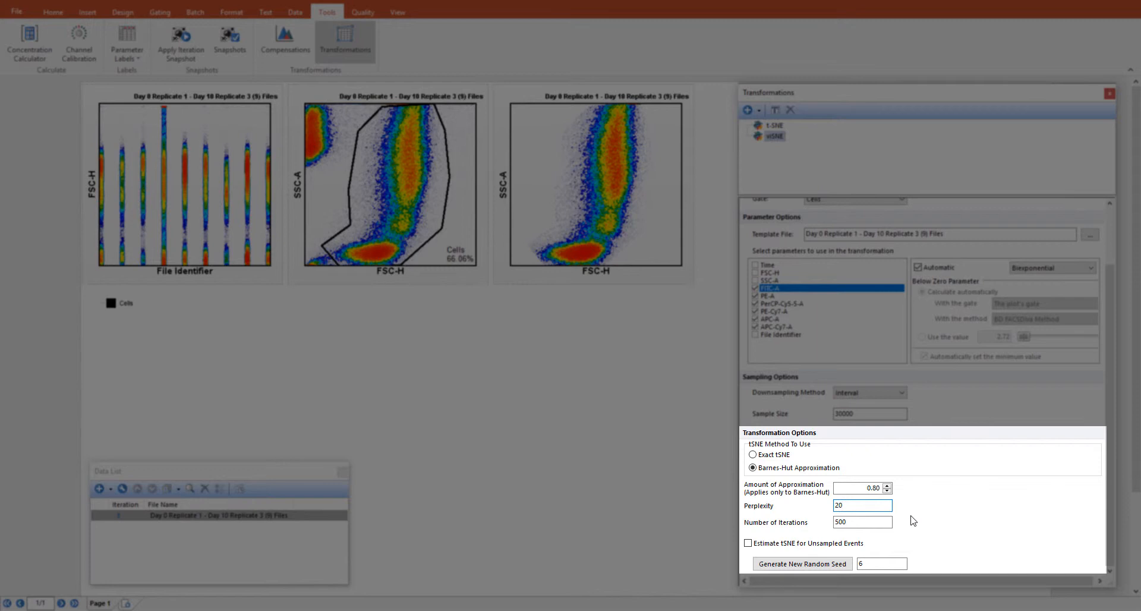
{"action": "type", "text": "250"}
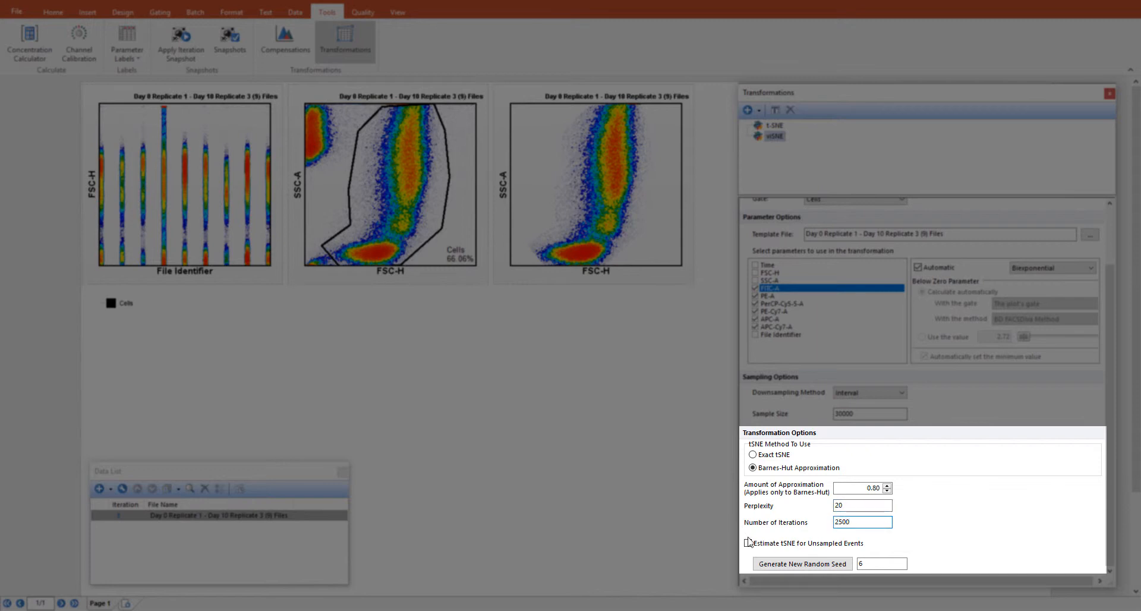
{"action": "left_click", "coordinate": [746, 542]}
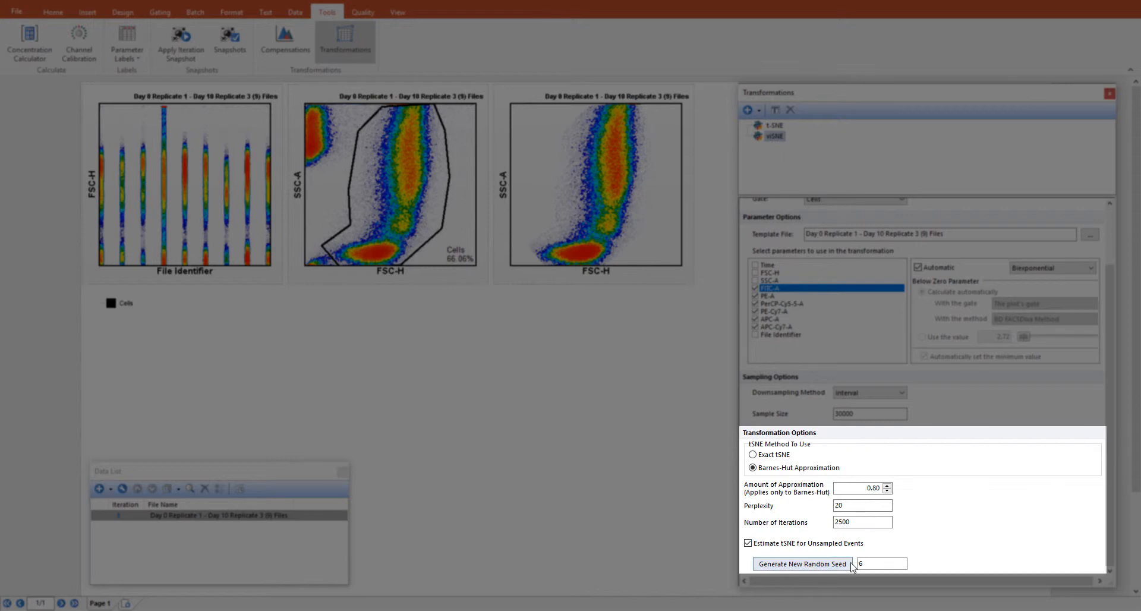
{"action": "left_click", "coordinate": [801, 562]}
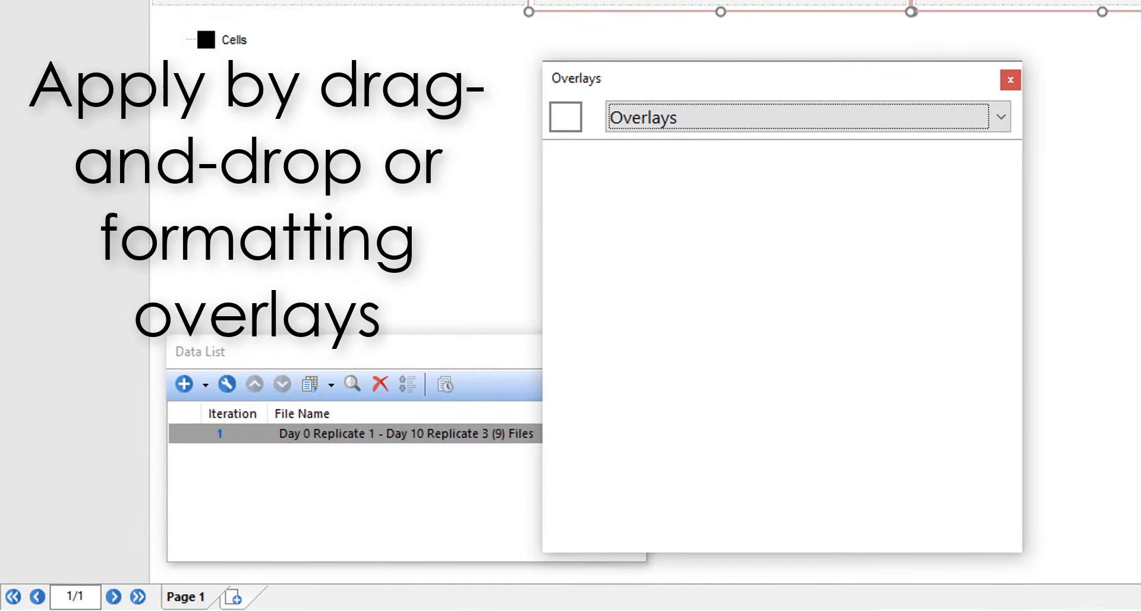
- Choose a different plot resolution for the tSNE map under Format > Specific
{"action": "left_click", "coordinate": [1066, 456]}
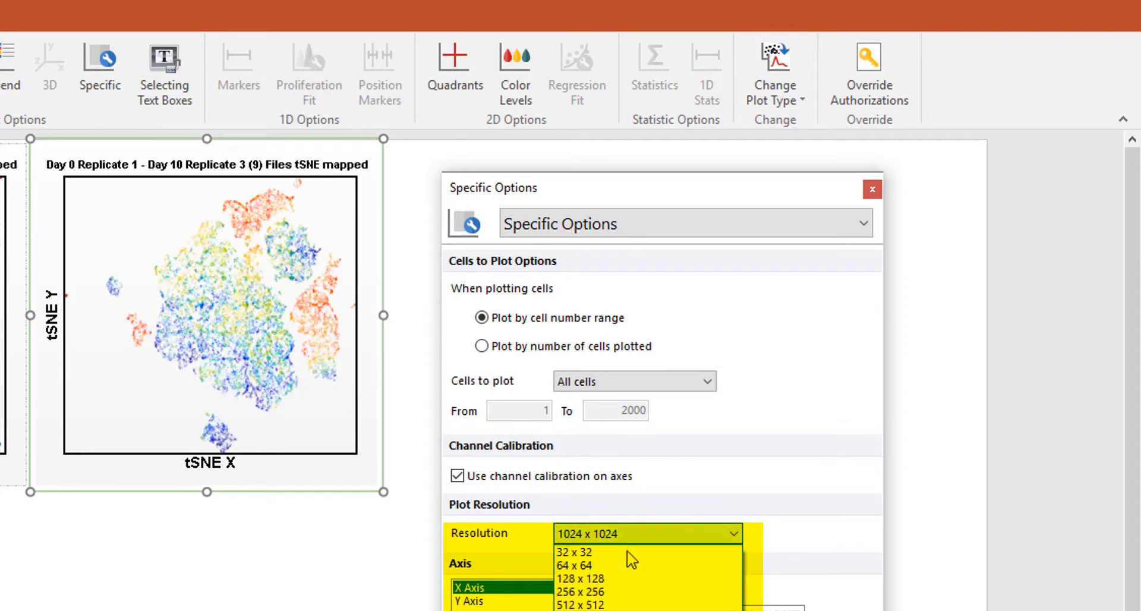
{"action": "left_click", "coordinate": [473, 40]}
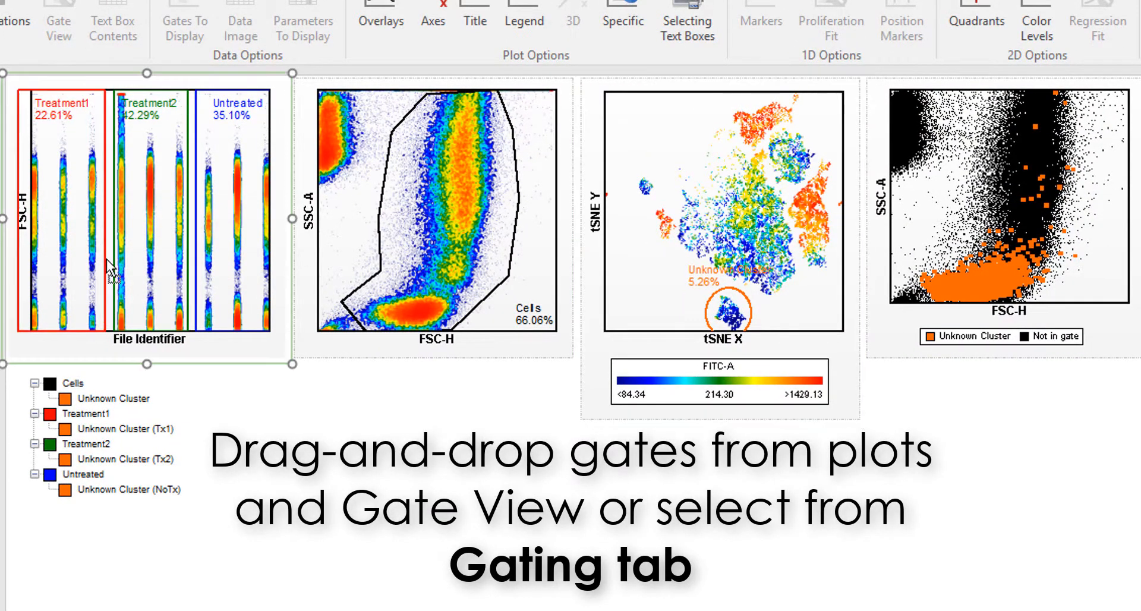
- Select the Treatment1 gate on the File Identifier plot for the backgating view
{"action": "left_click", "coordinate": [1008, 204]}
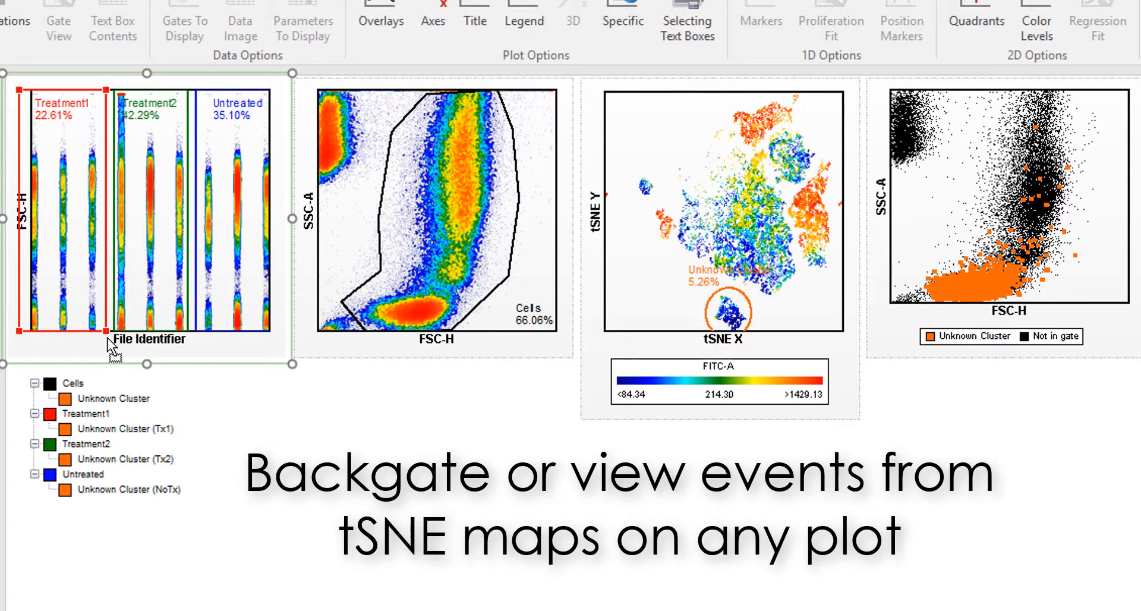
{"action": "mouse_move", "coordinate": [727, 324]}
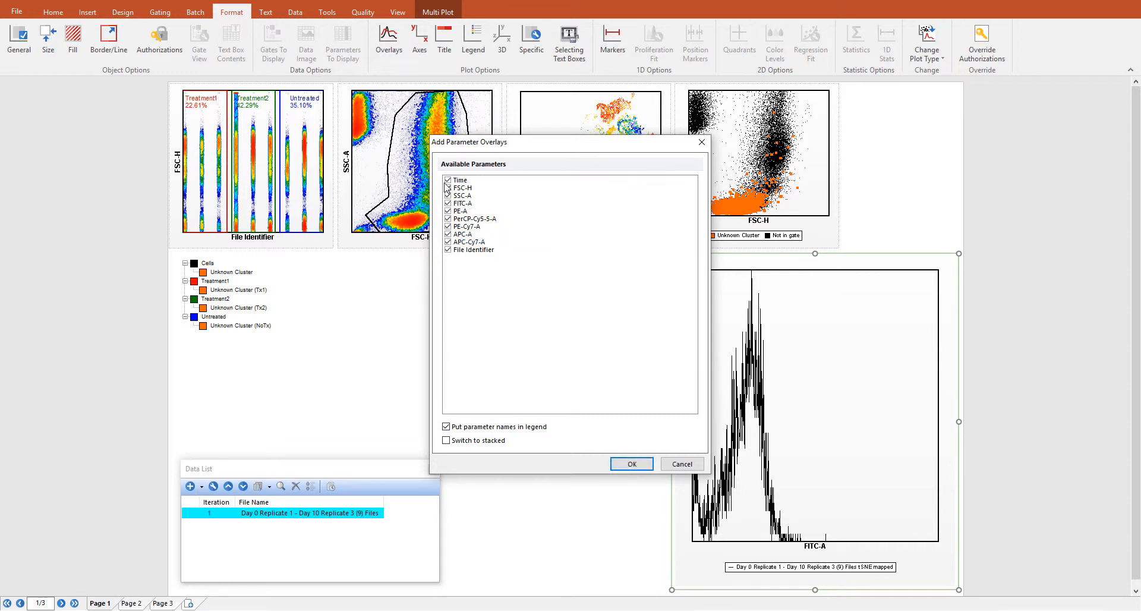
- Add stacked overlays of only the fluorescence parameters, then go to page 2
{"action": "left_click", "coordinate": [447, 250]}
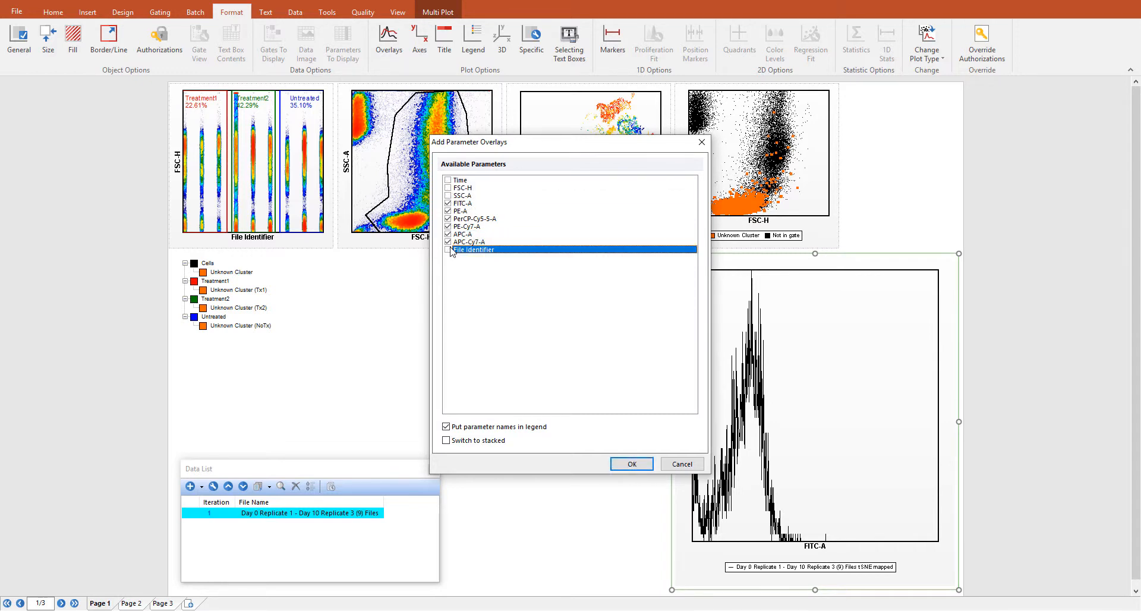
{"action": "left_click", "coordinate": [446, 440]}
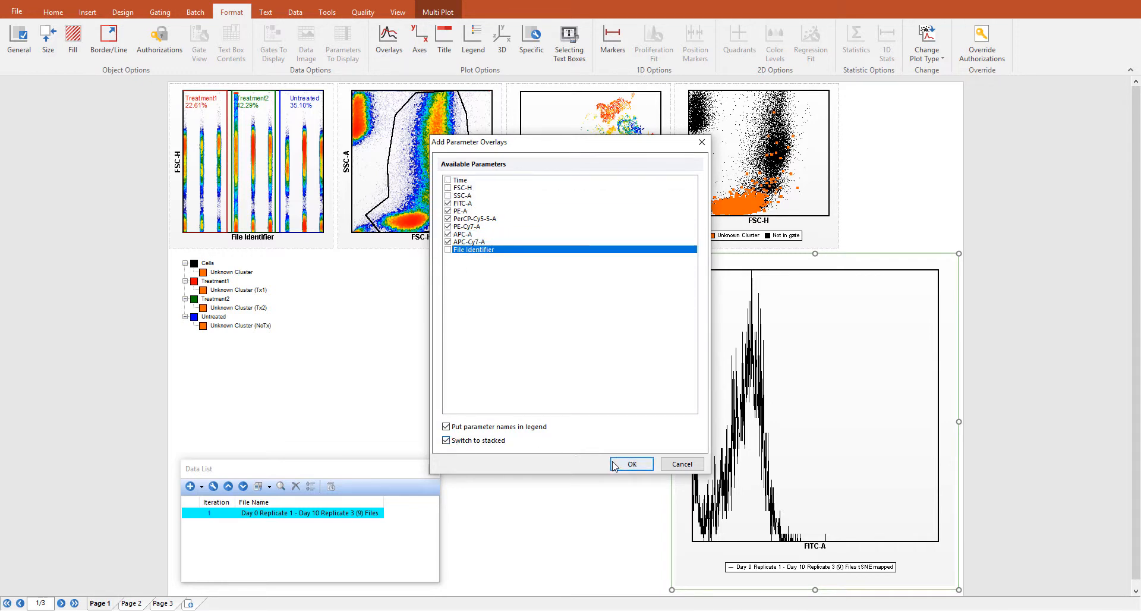
{"action": "left_click", "coordinate": [630, 464]}
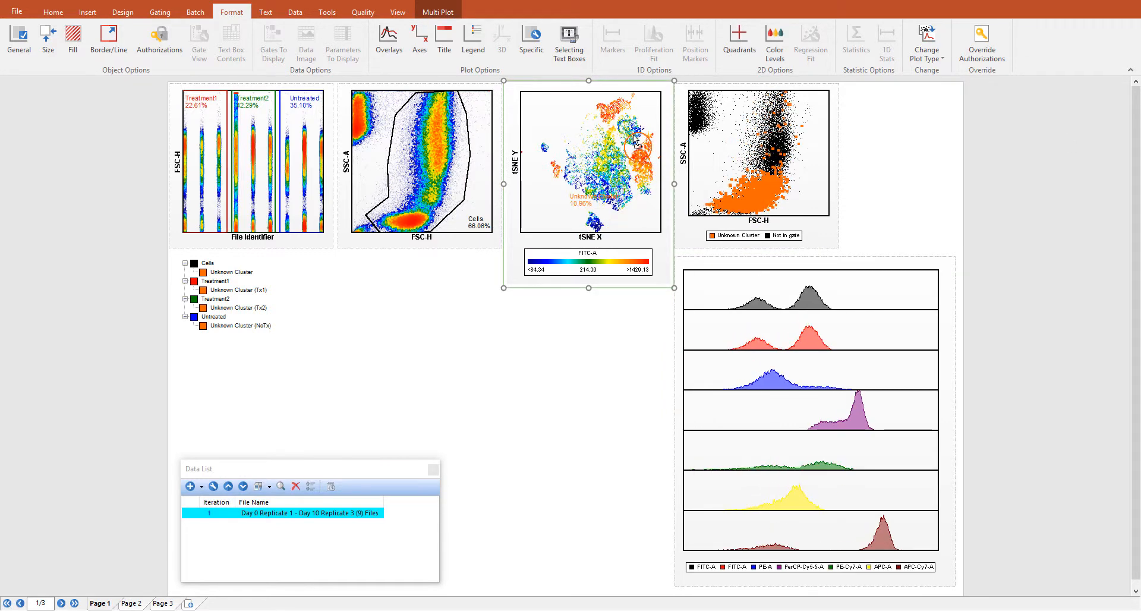
{"action": "left_click", "coordinate": [130, 603]}
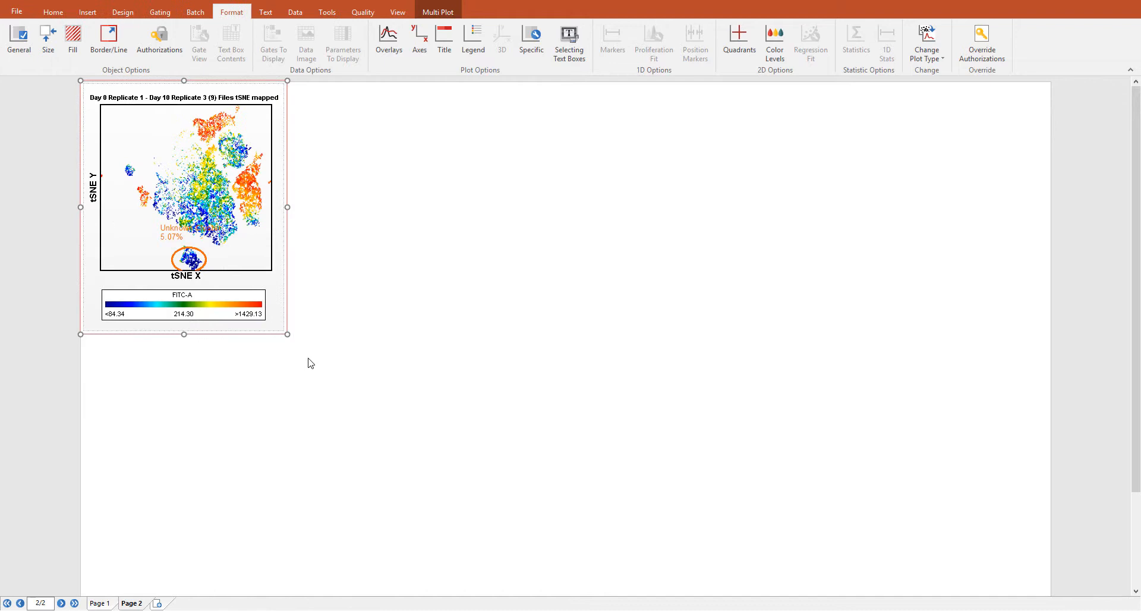
- Duplicate the tSNE map and recolour the copies by PE-A, APC-A and PE-Cy7-A
{"action": "key", "text": "ctrl+d"}
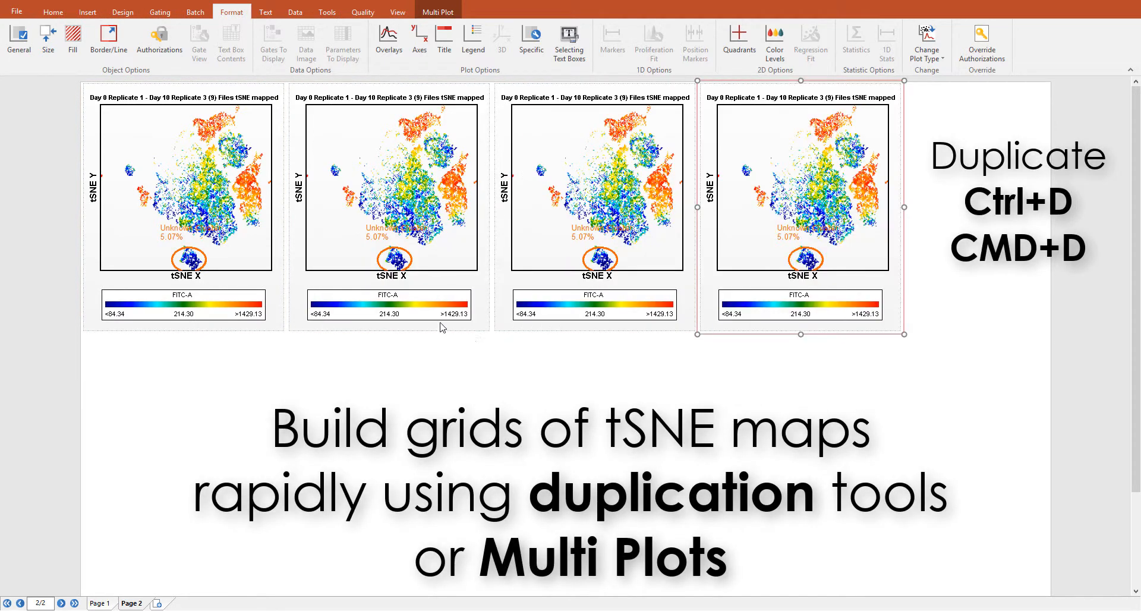
{"action": "left_click", "coordinate": [647, 294]}
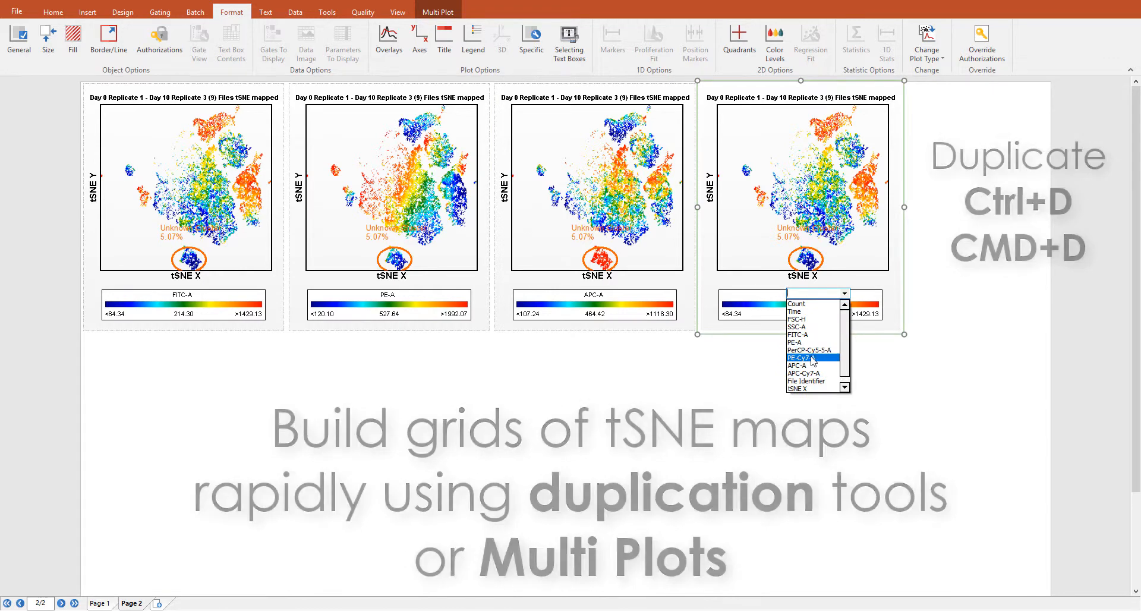
{"action": "left_click", "coordinate": [159, 12]}
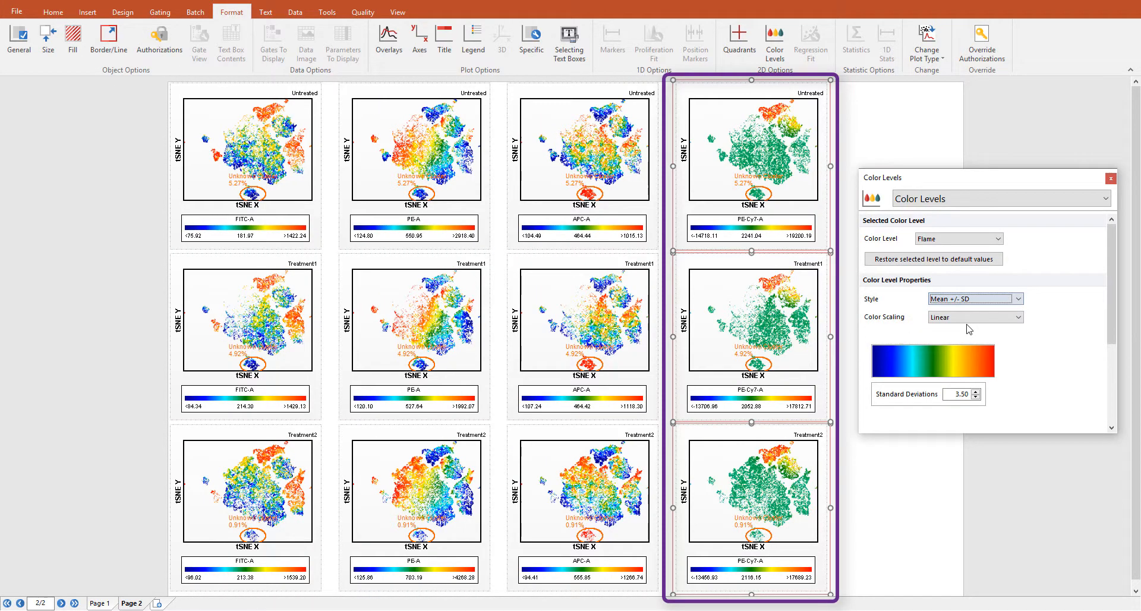
- Set logarithmic colour scaling at 1.50 standard deviations, then switch the style to Threshold
{"action": "left_click", "coordinate": [973, 316]}
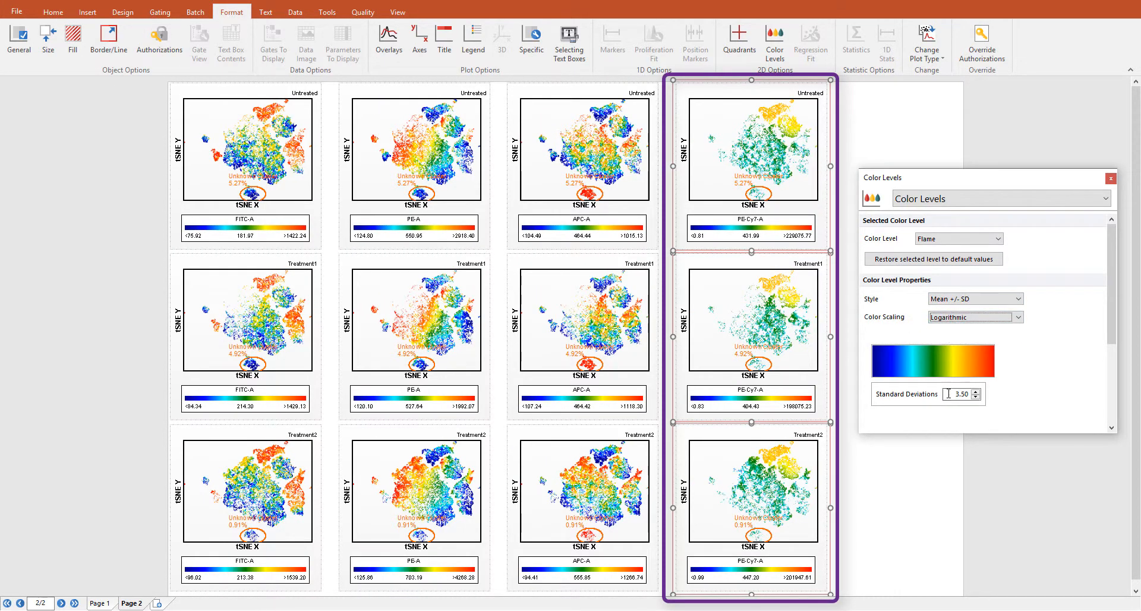
{"action": "type", "text": "1.50"}
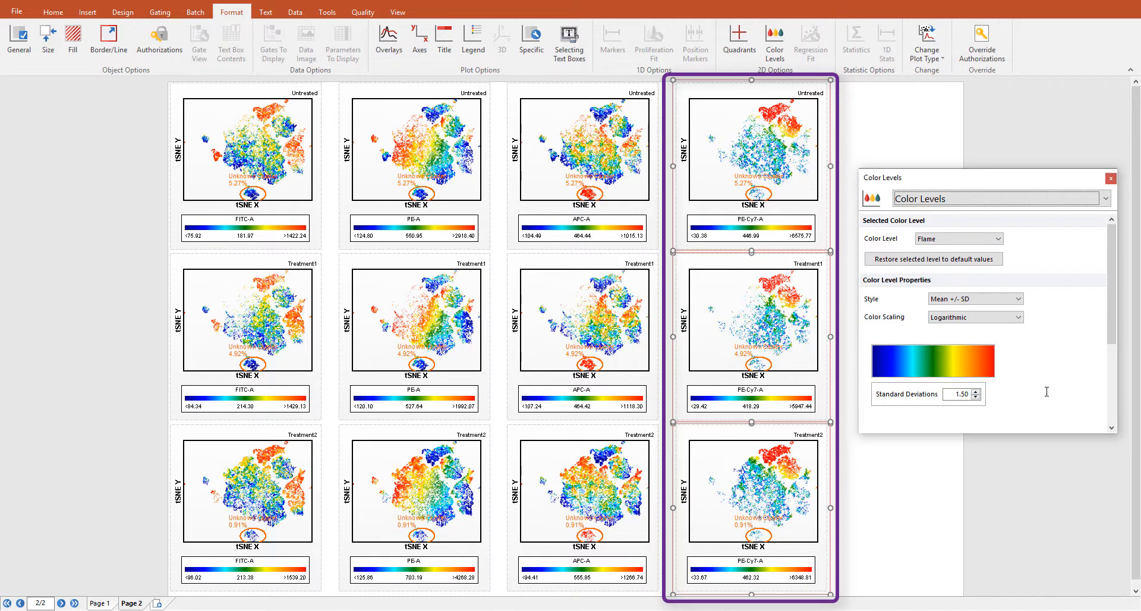
{"action": "mouse_move", "coordinate": [1047, 395]}
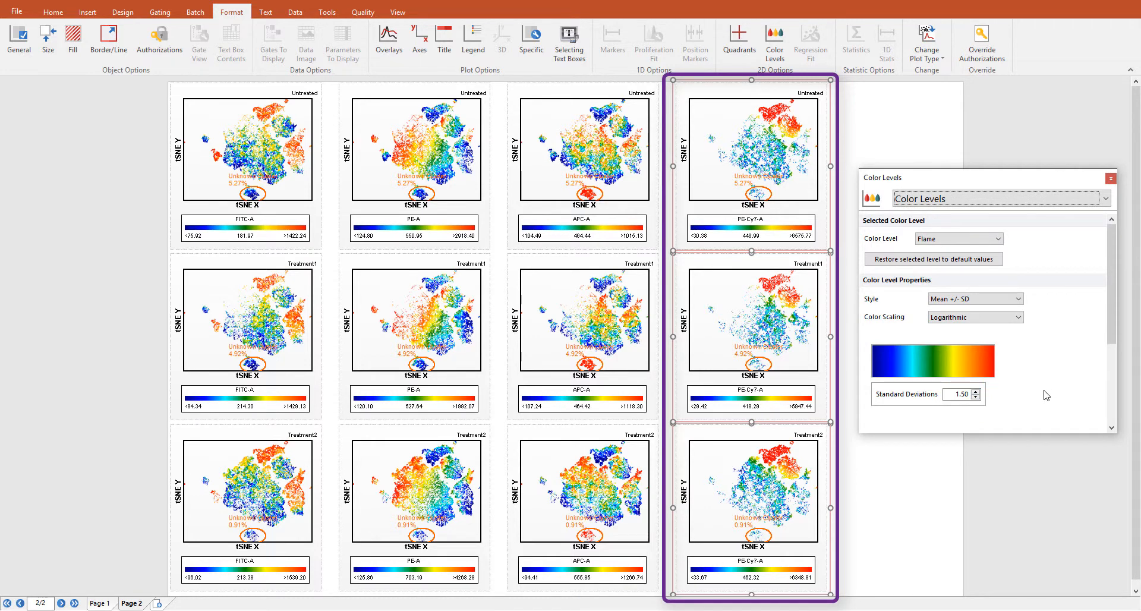
{"action": "left_click", "coordinate": [973, 298]}
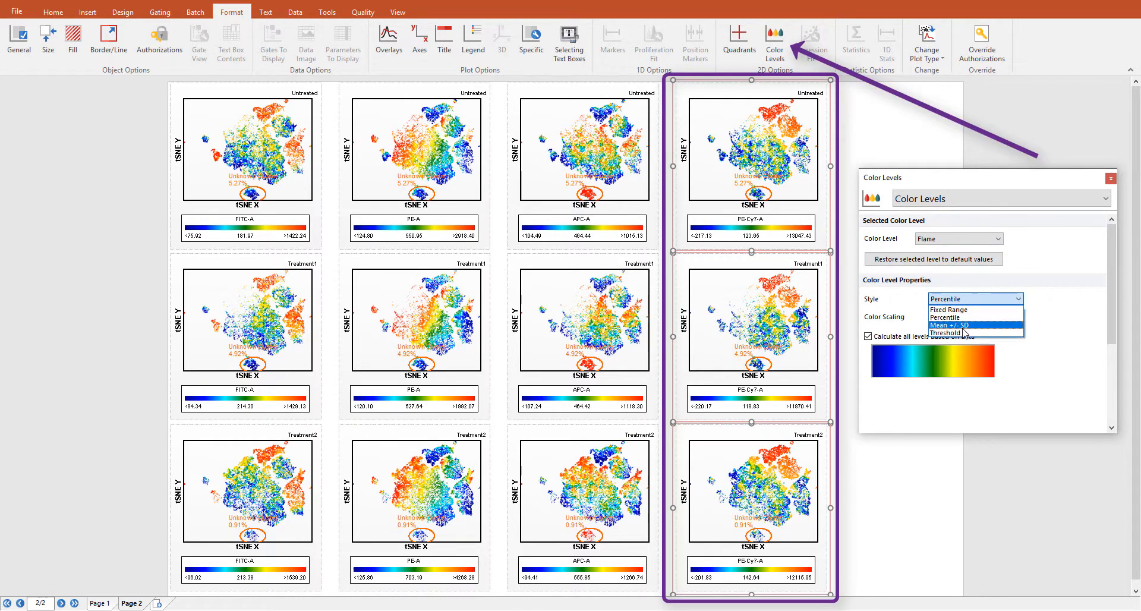
{"action": "left_click", "coordinate": [941, 333]}
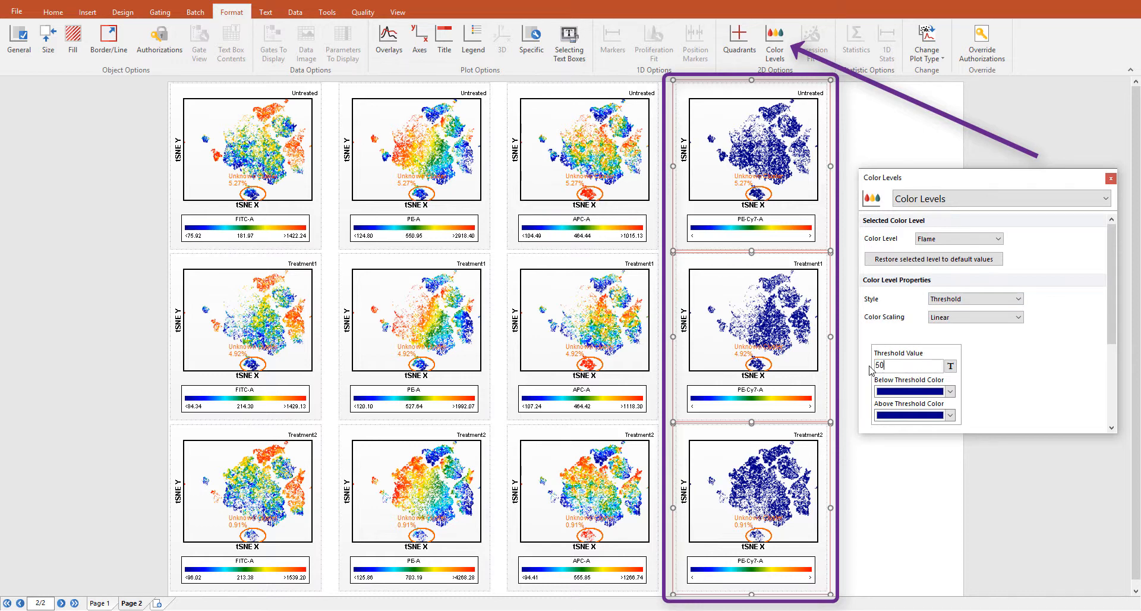